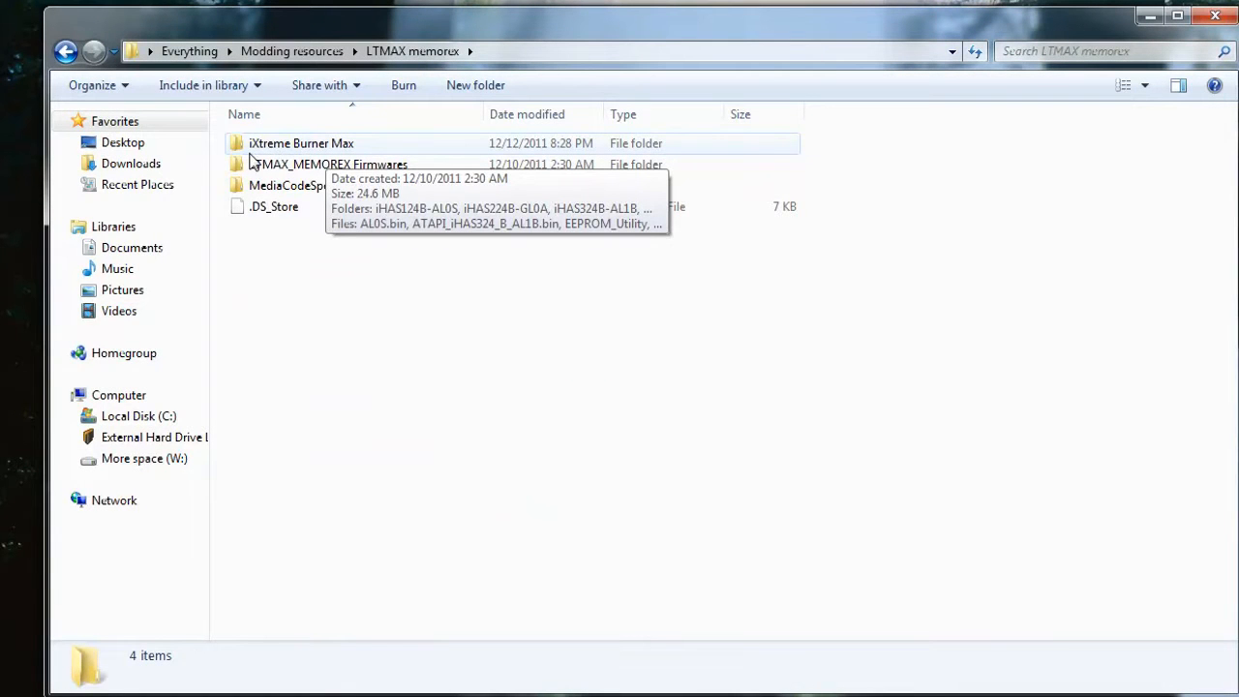
pyautogui.moveTo(209, 163)
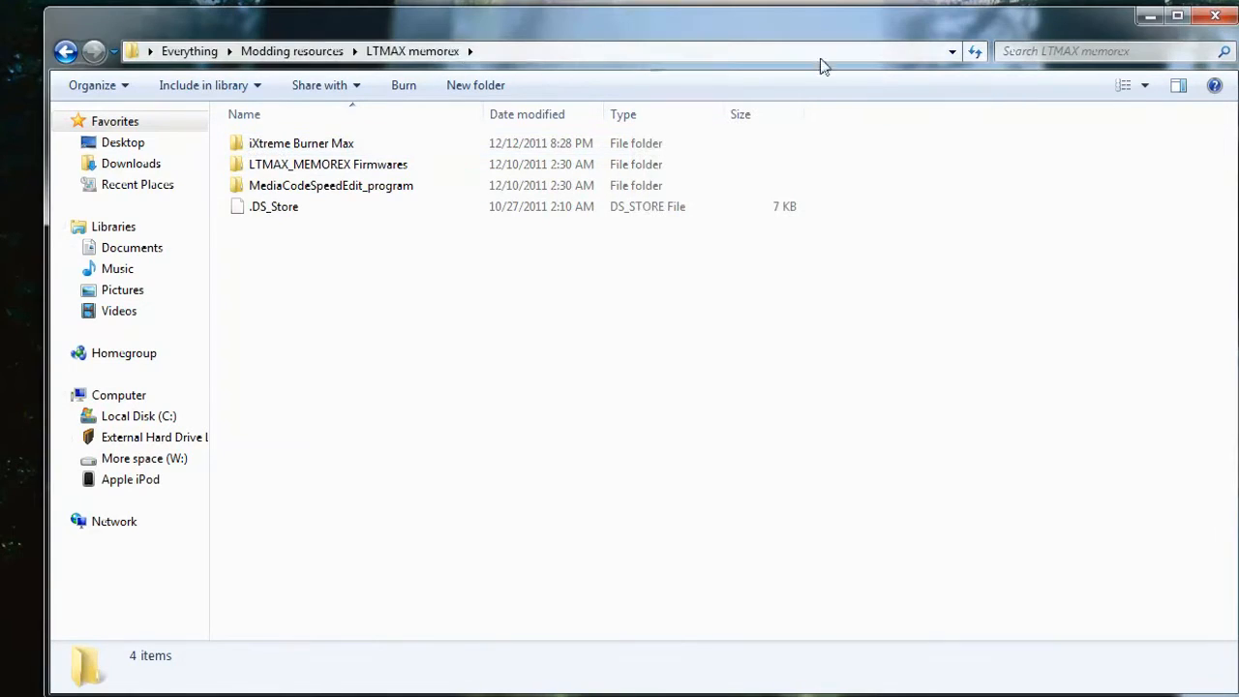
# - Open the iXtreme Burner Max folder inside LTMAX mumorux in Explorer
pyautogui.doubleClick(302, 143)
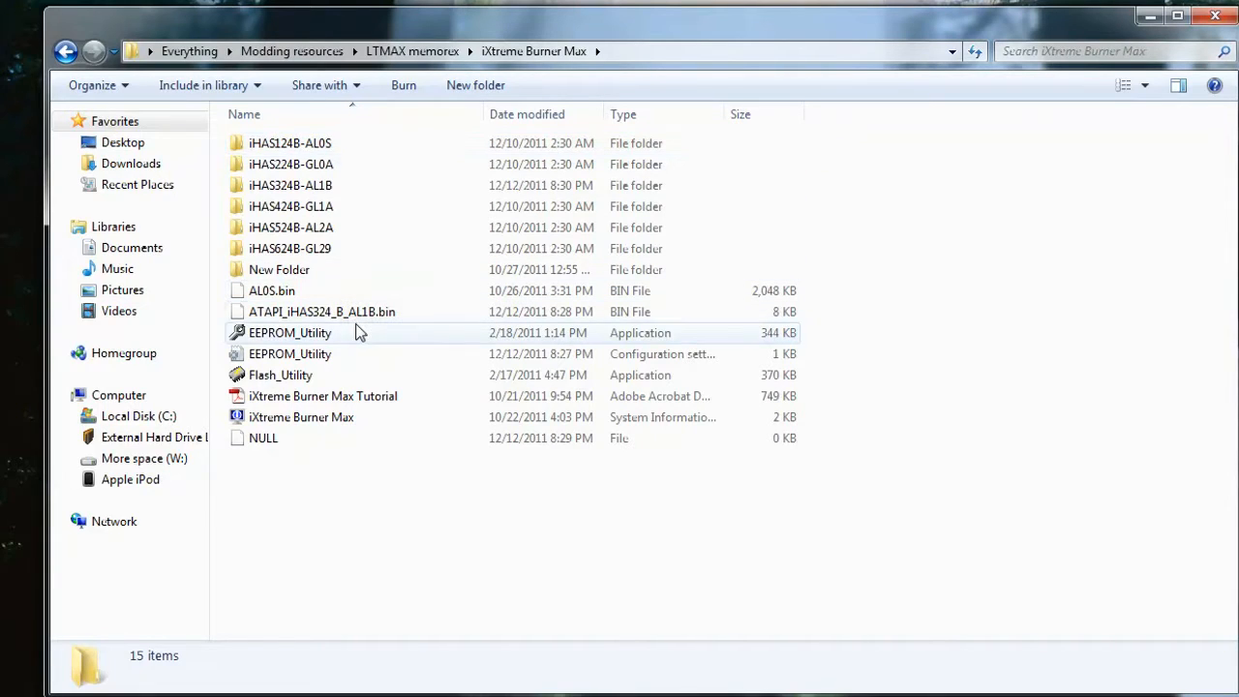
# - Launch EEPROM_Utility and back up the drive's EEPROM as ATAPI_iHAS324_B_AL1B
pyautogui.rightClick(290, 333)
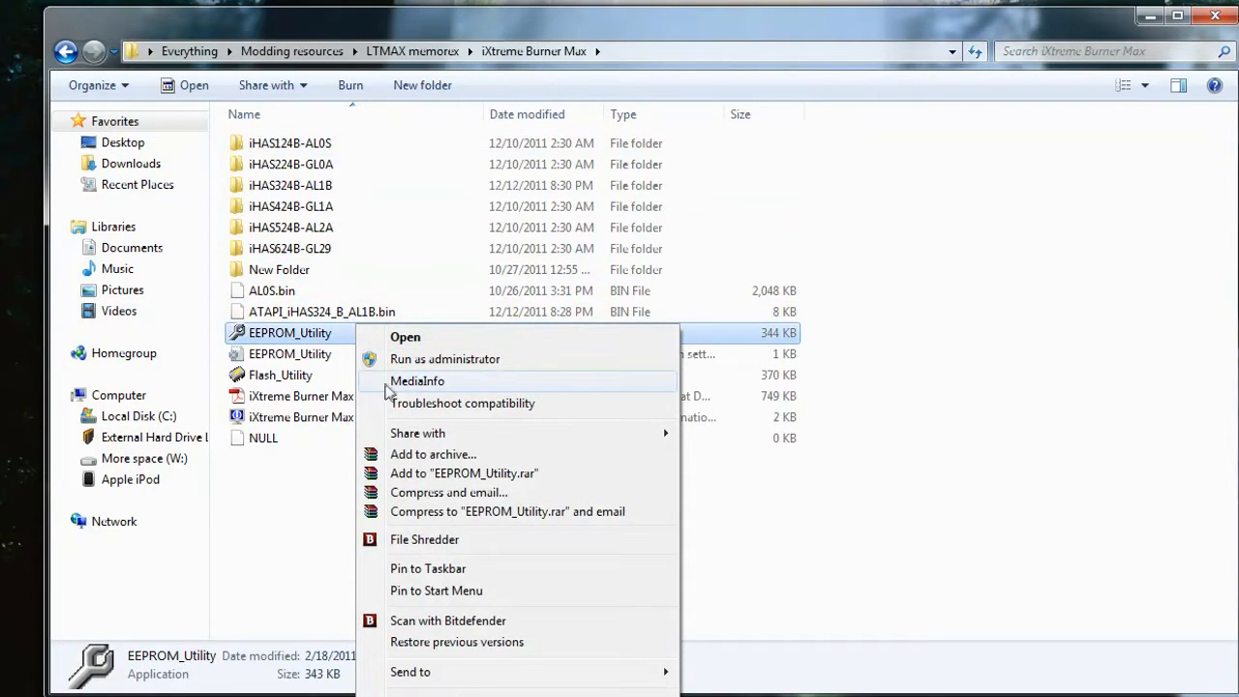
pyautogui.click(405, 337)
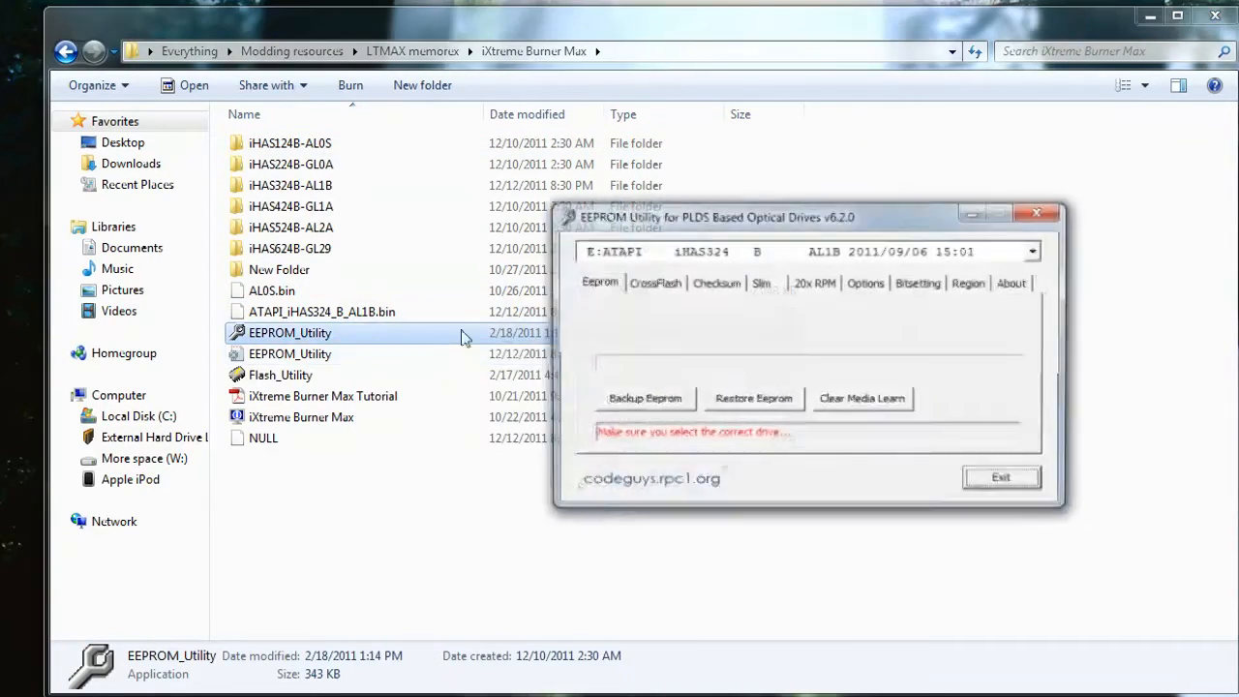
pyautogui.click(643, 398)
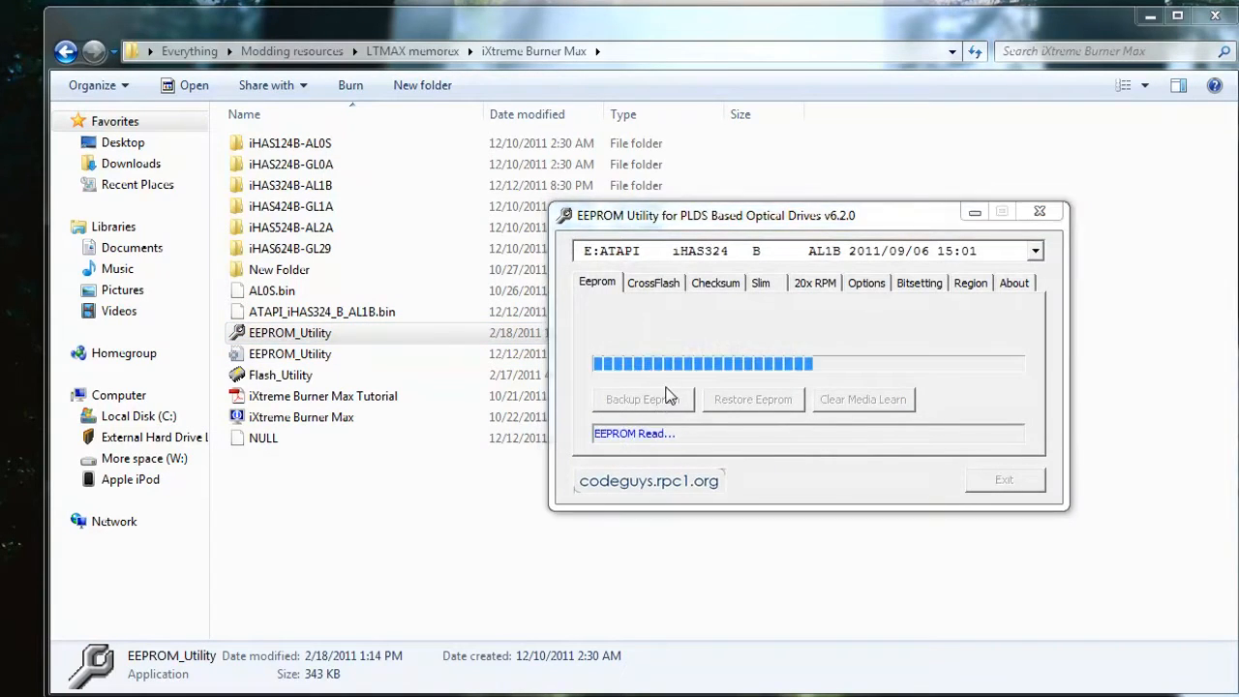
pyautogui.click(642, 399)
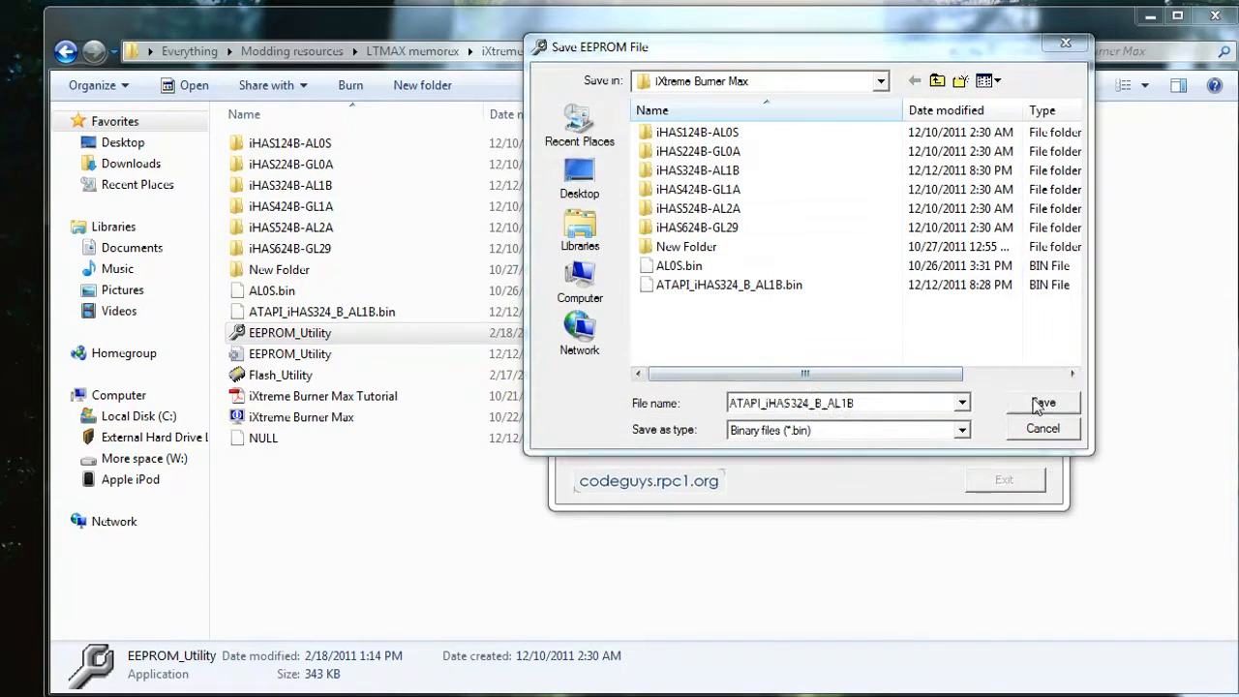
pyautogui.click(1044, 401)
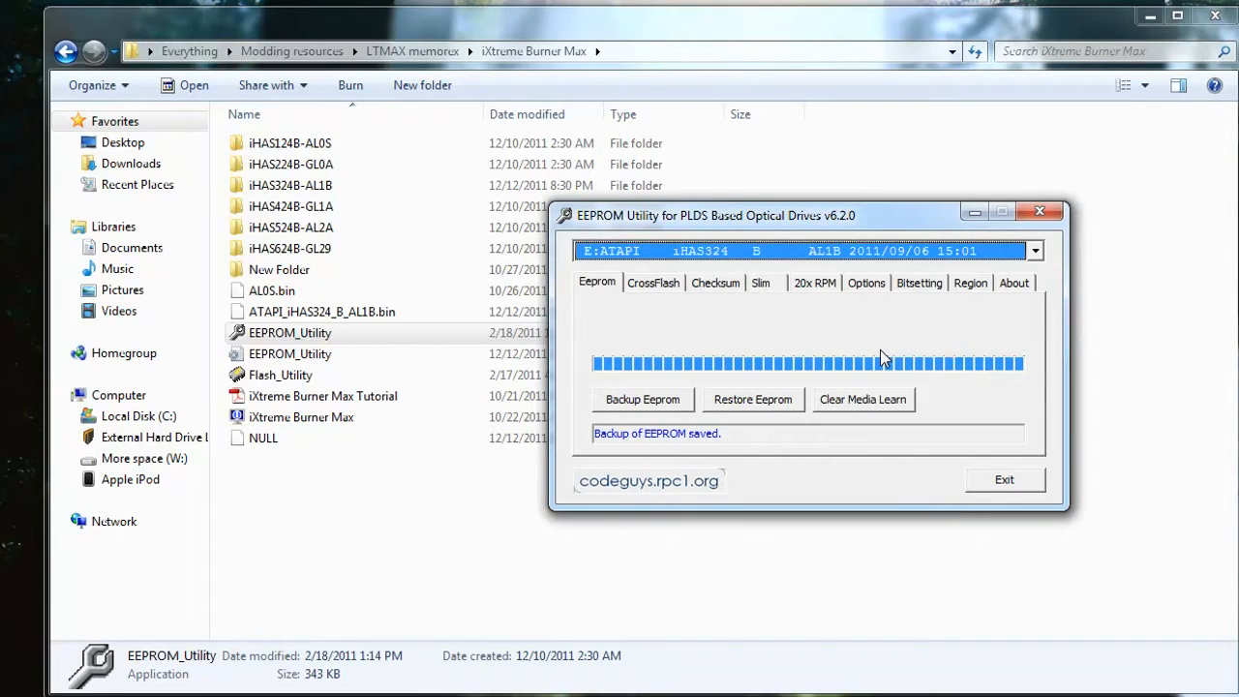
pyautogui.moveTo(1038, 211)
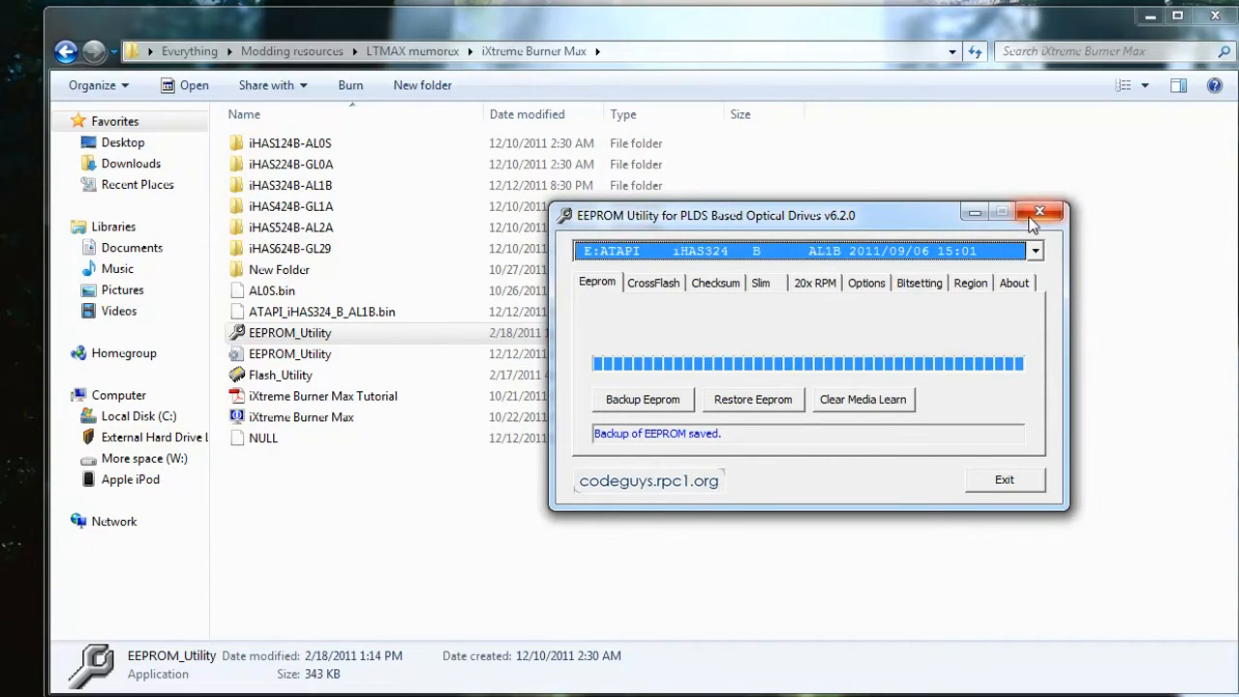
# - Close the EEPROM Utility, launch Flash_Utility, and save the read flash image as AL1B
pyautogui.click(1038, 209)
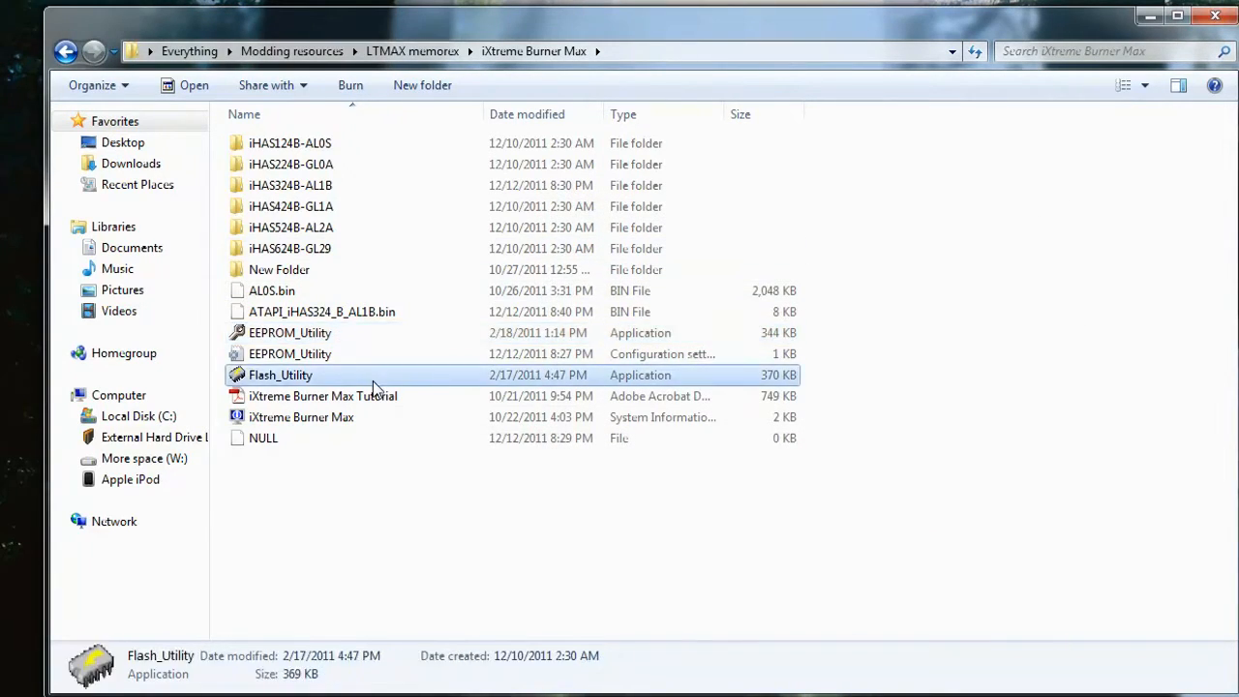
pyautogui.rightClick(279, 376)
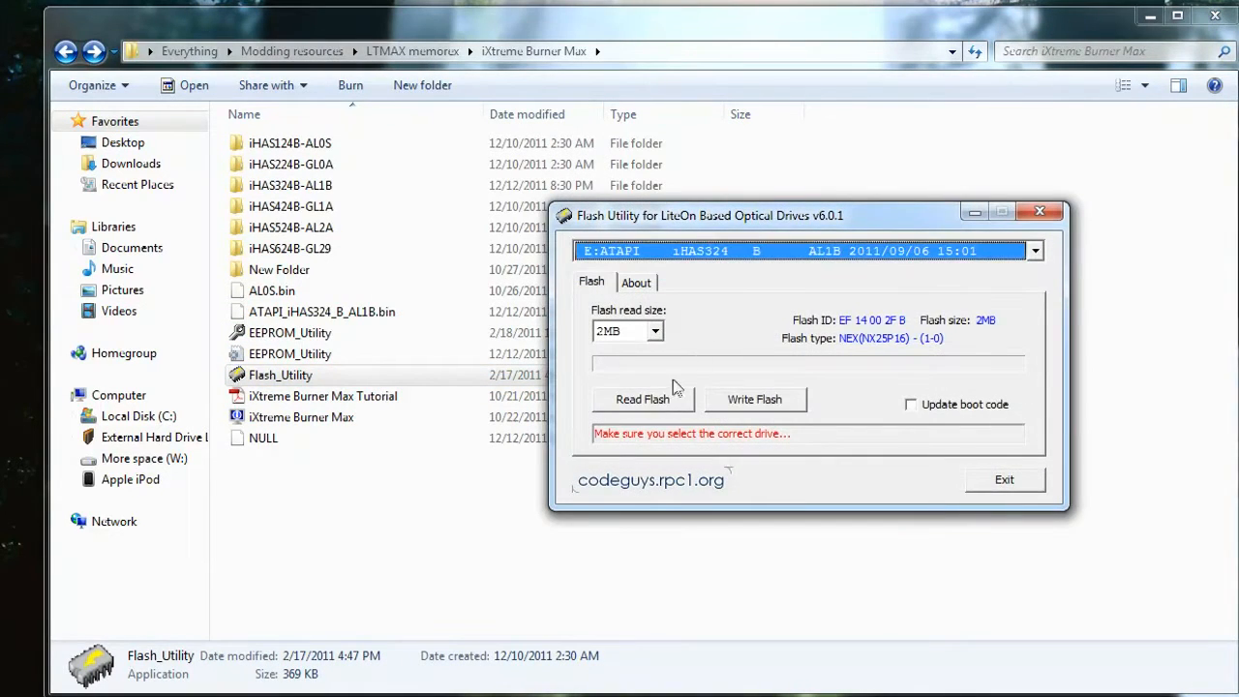
pyautogui.click(643, 399)
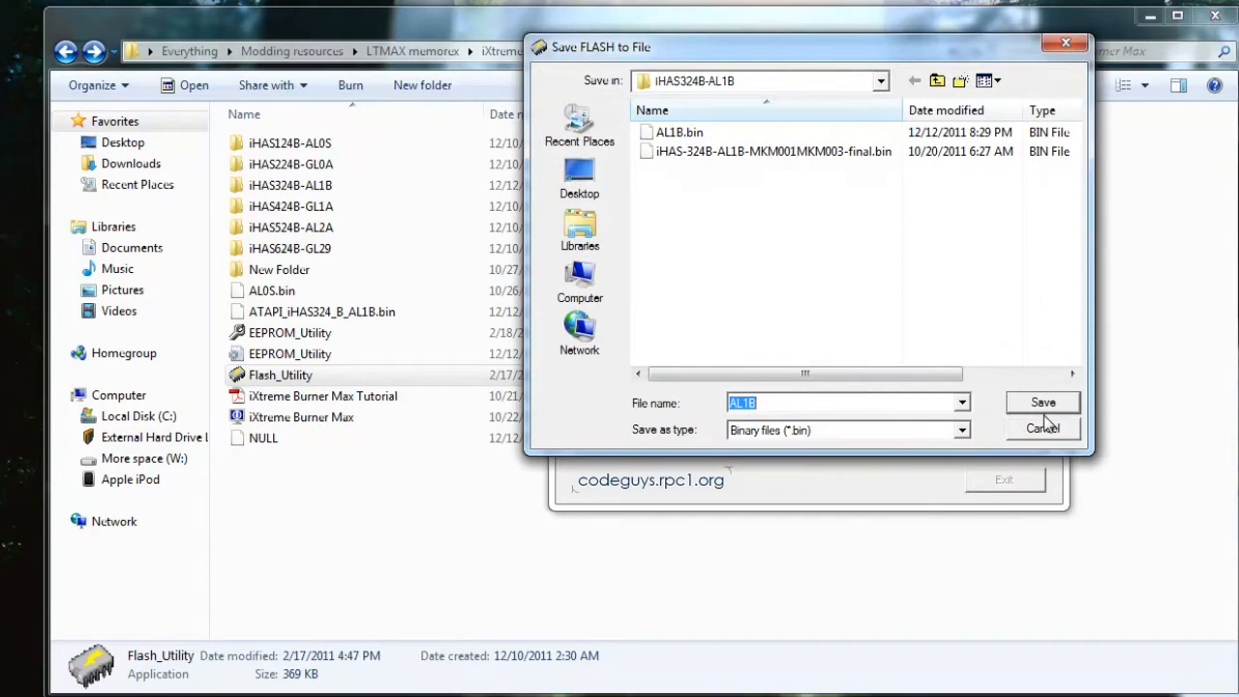
pyautogui.click(1042, 402)
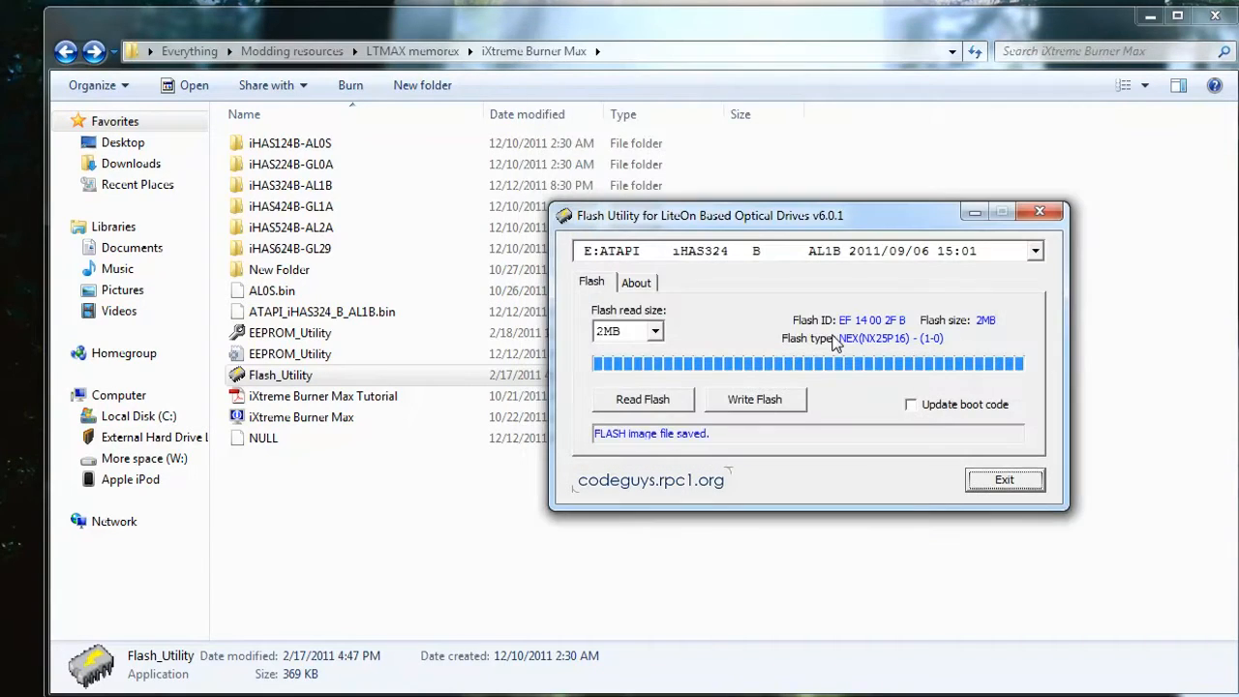
# - Start Write Flash, accept the drive warning, pick iHAS-324B-AL1B-MKM001MKM003-final.bin, then go up to LTMAX mumorux
pyautogui.click(755, 399)
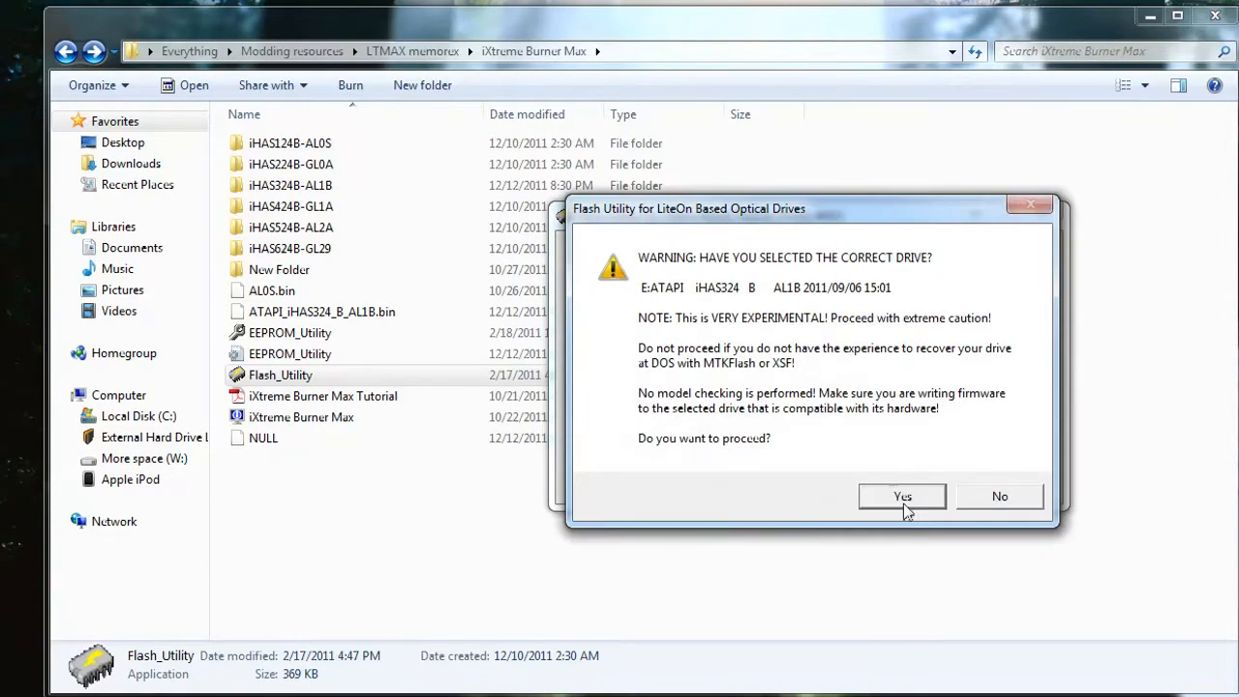
pyautogui.click(902, 496)
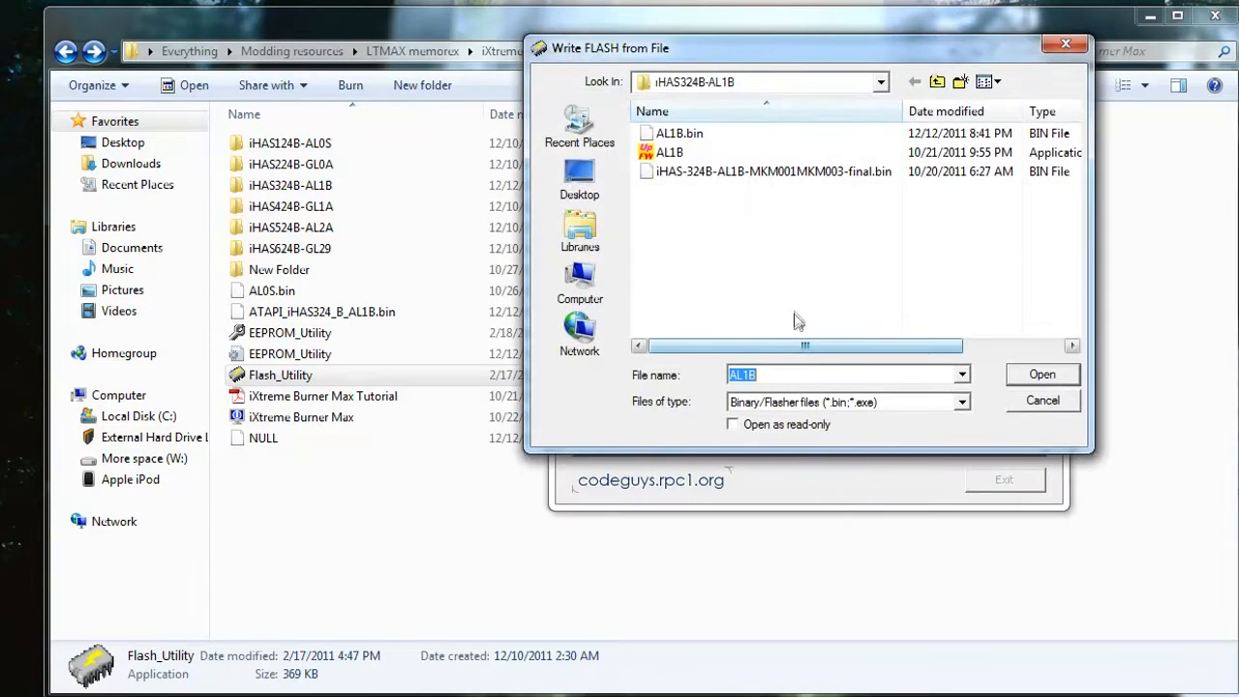
pyautogui.moveTo(761, 91)
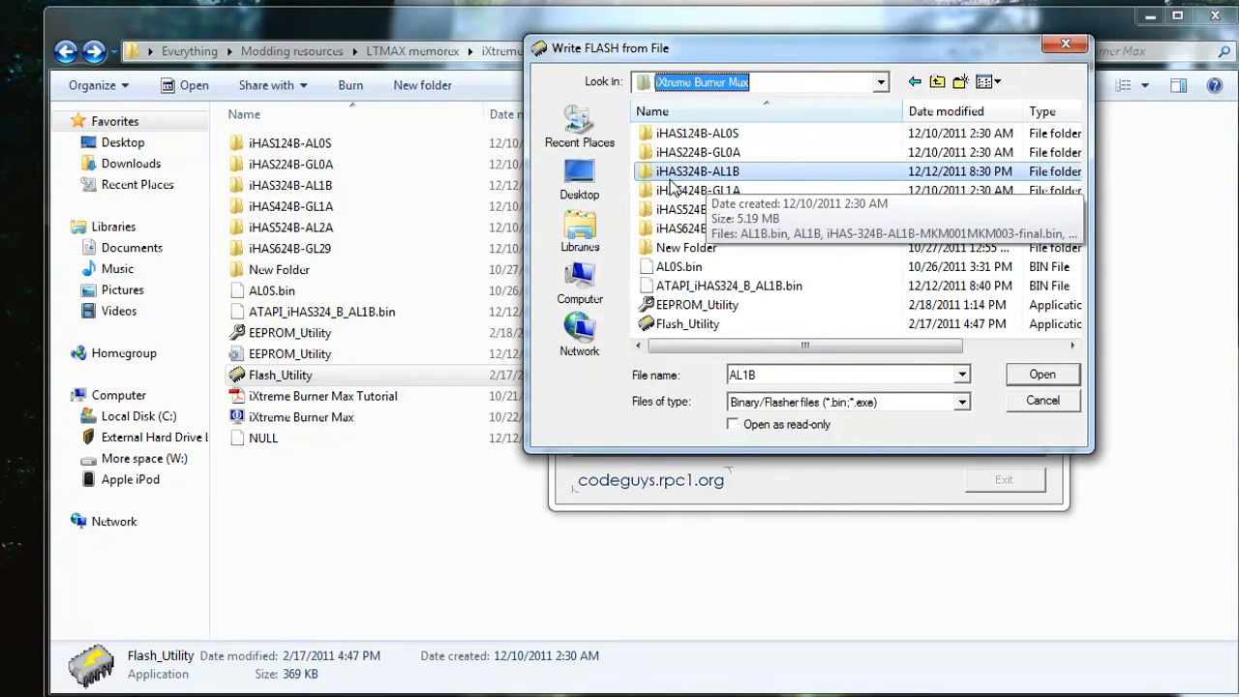
pyautogui.doubleClick(693, 171)
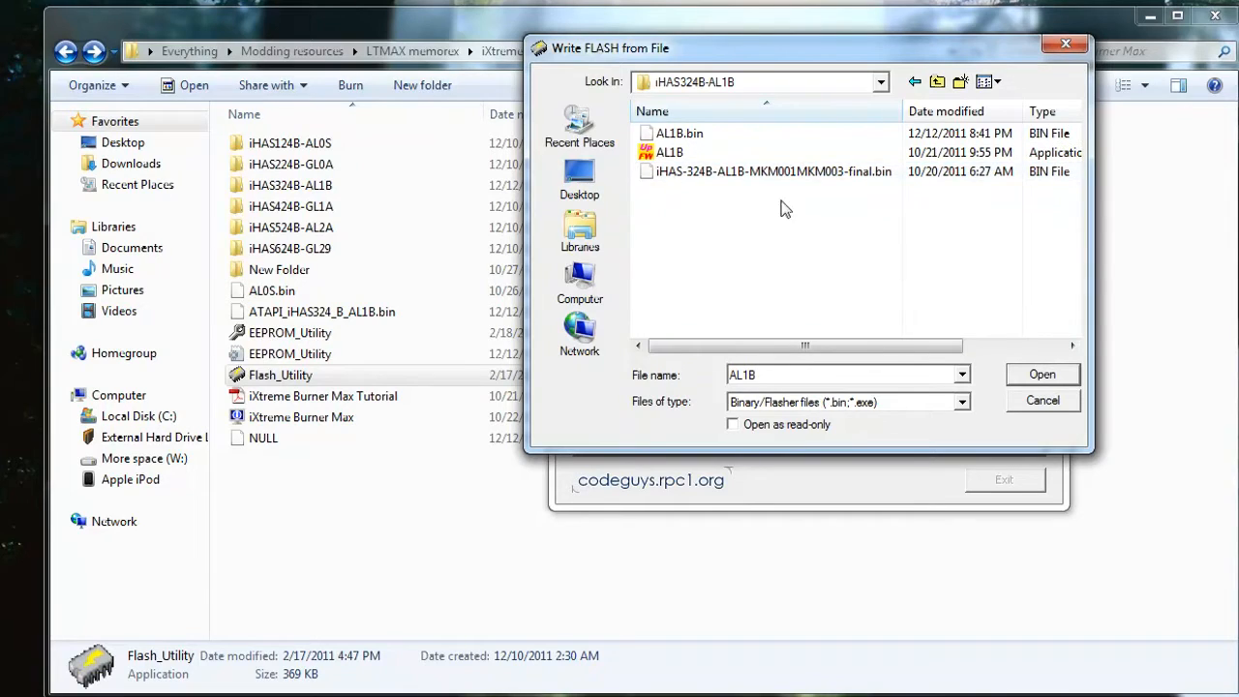
pyautogui.click(797, 171)
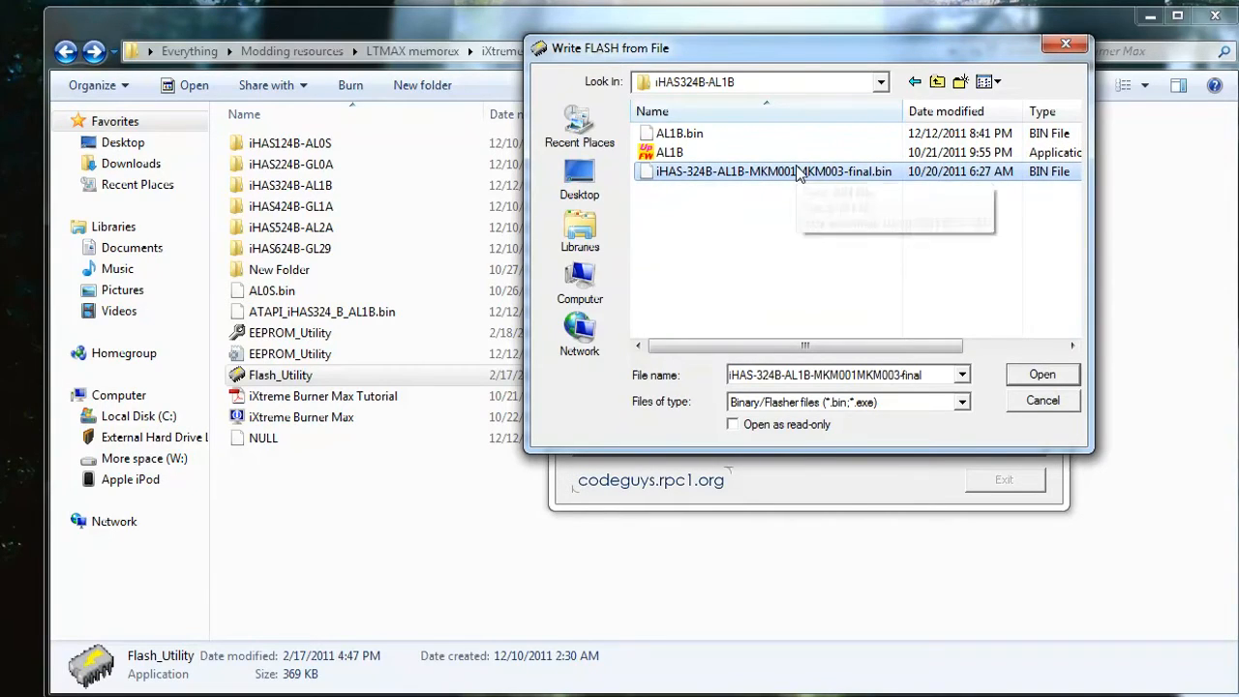
pyautogui.moveTo(819, 180)
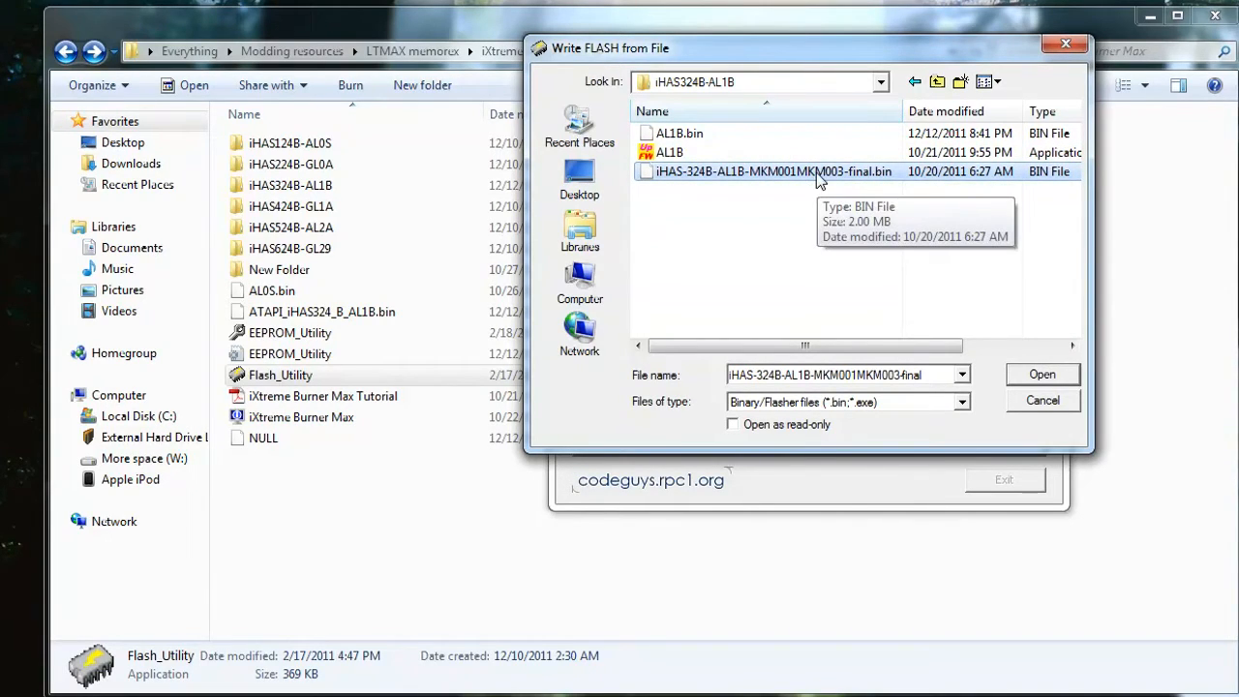
pyautogui.moveTo(660, 170)
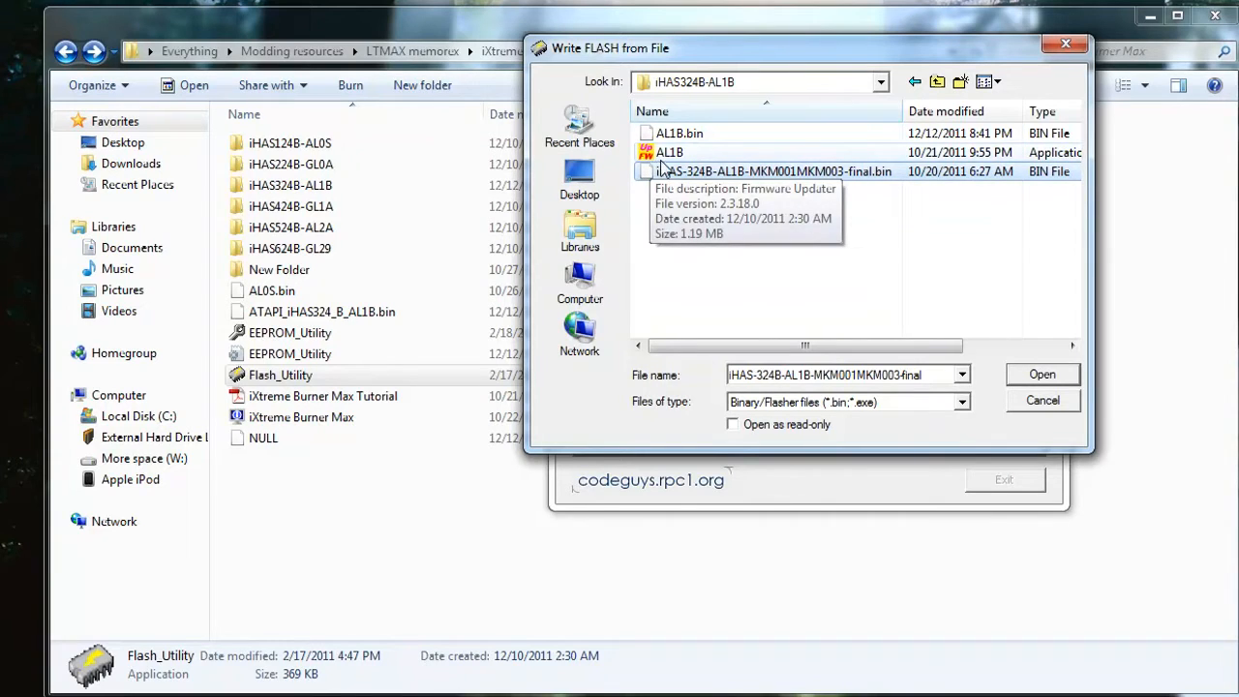
pyautogui.moveTo(862, 93)
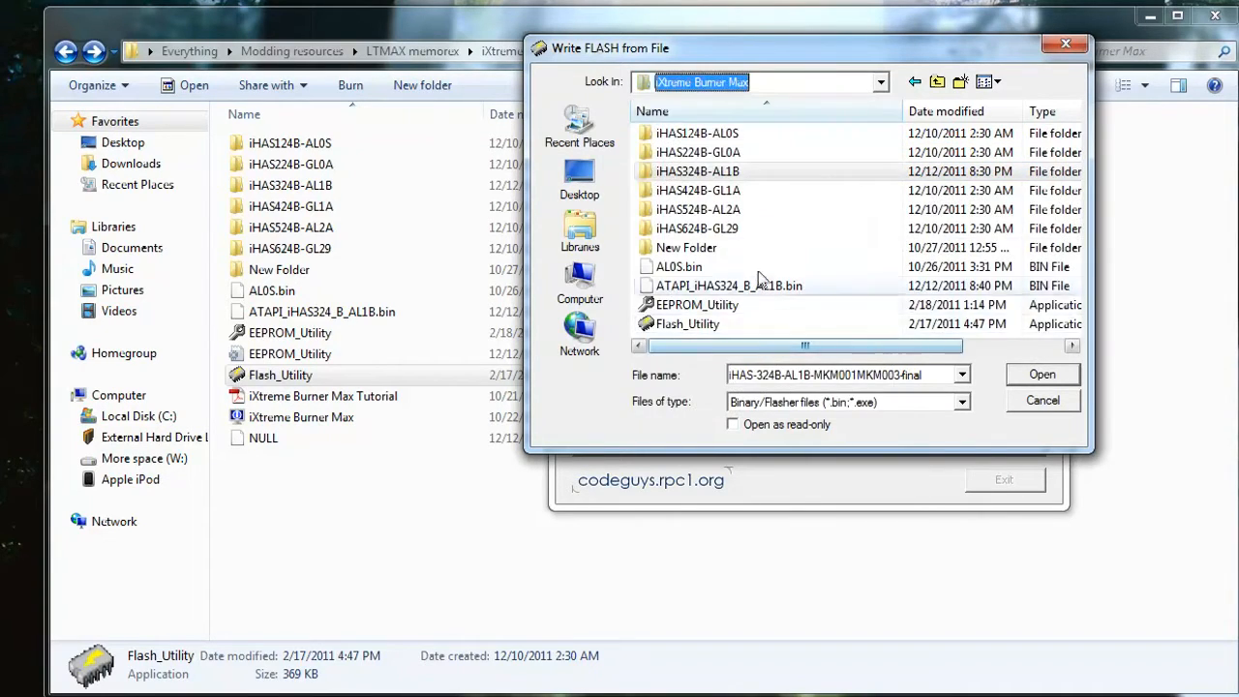
pyautogui.click(939, 81)
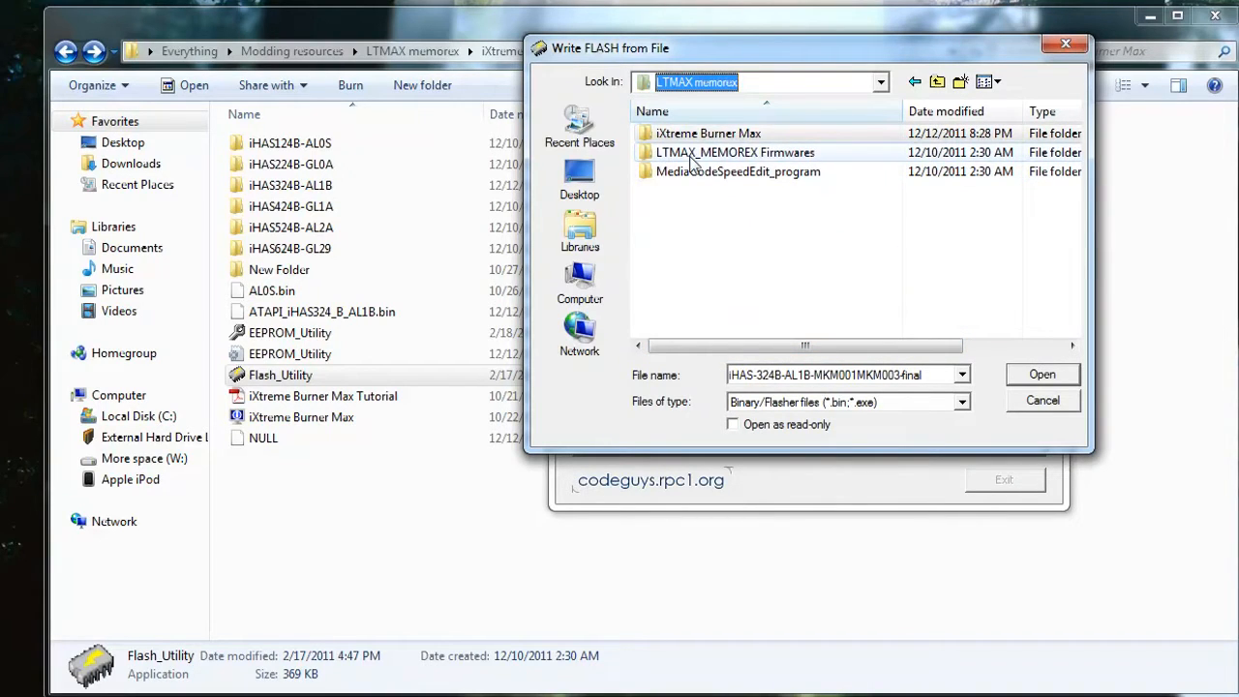
# - Open the LTMAX_MEMOREX Firmwares folder in the Write FLASH file chooser
pyautogui.doubleClick(736, 151)
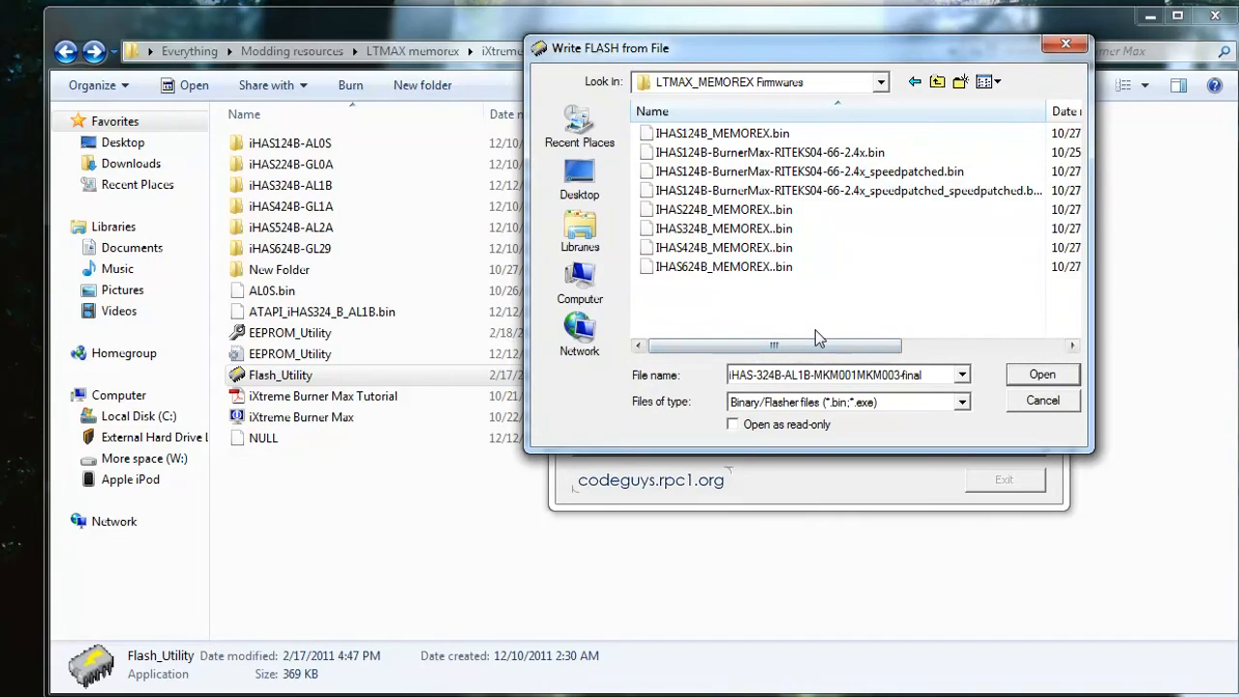
pyautogui.moveTo(755, 209)
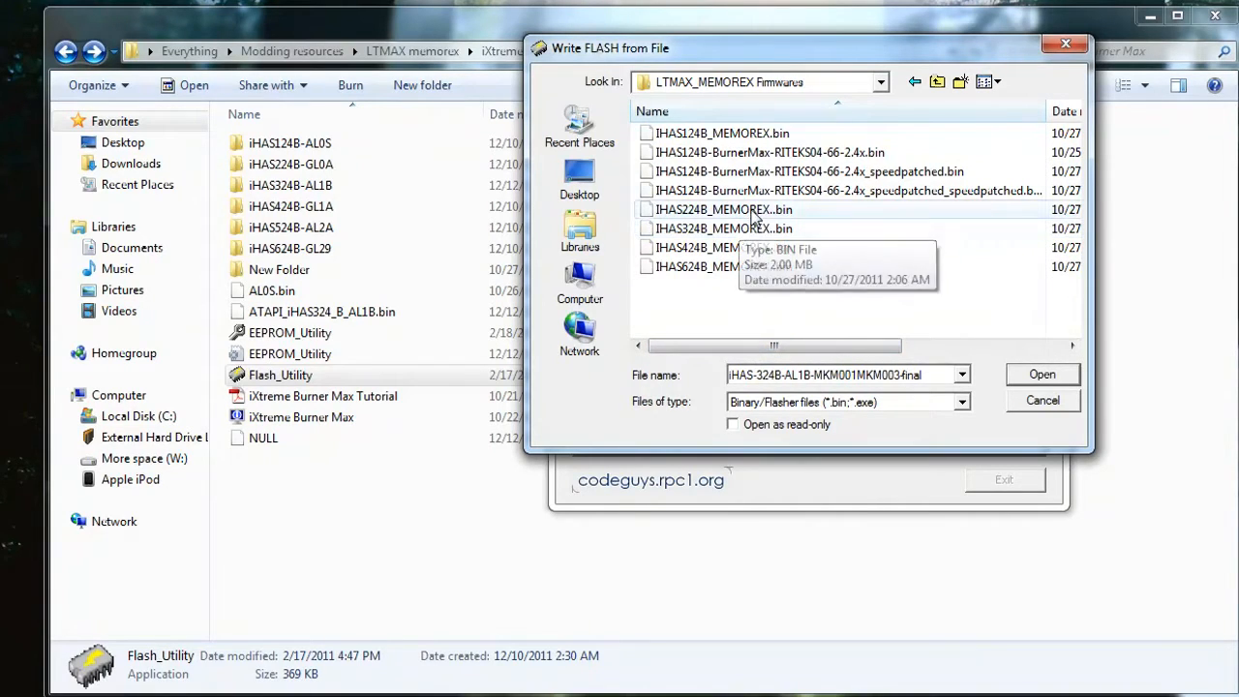
pyautogui.moveTo(732, 170)
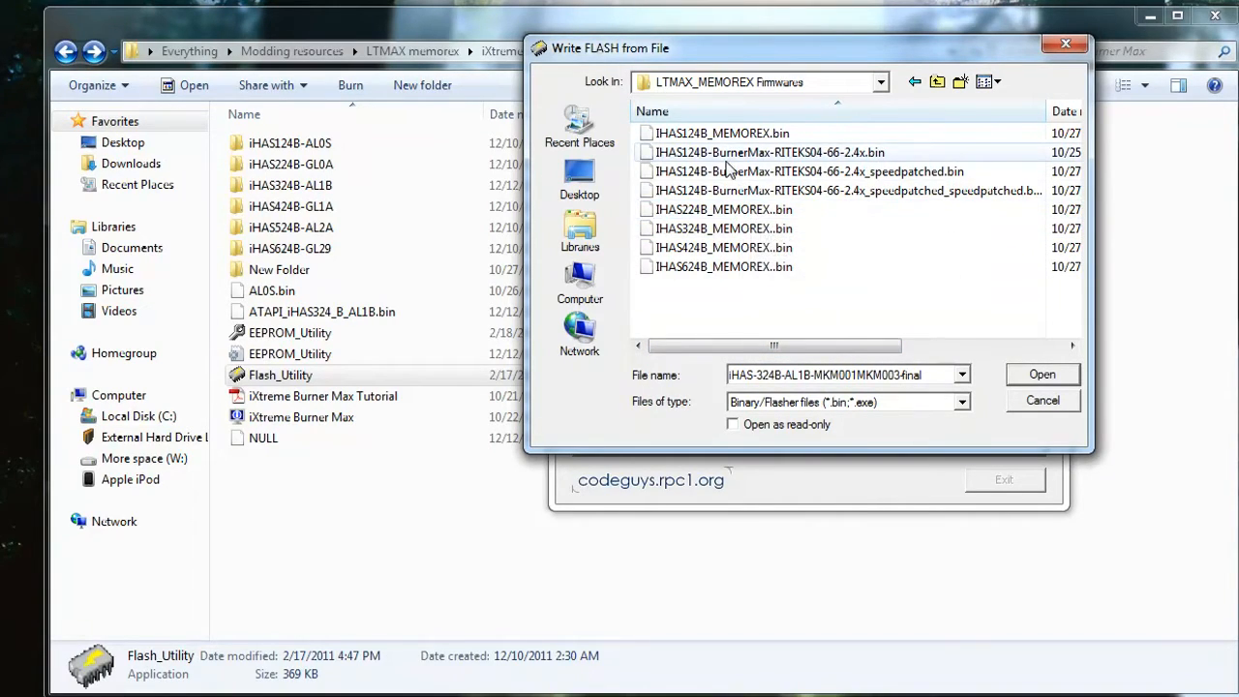
pyautogui.moveTo(705, 260)
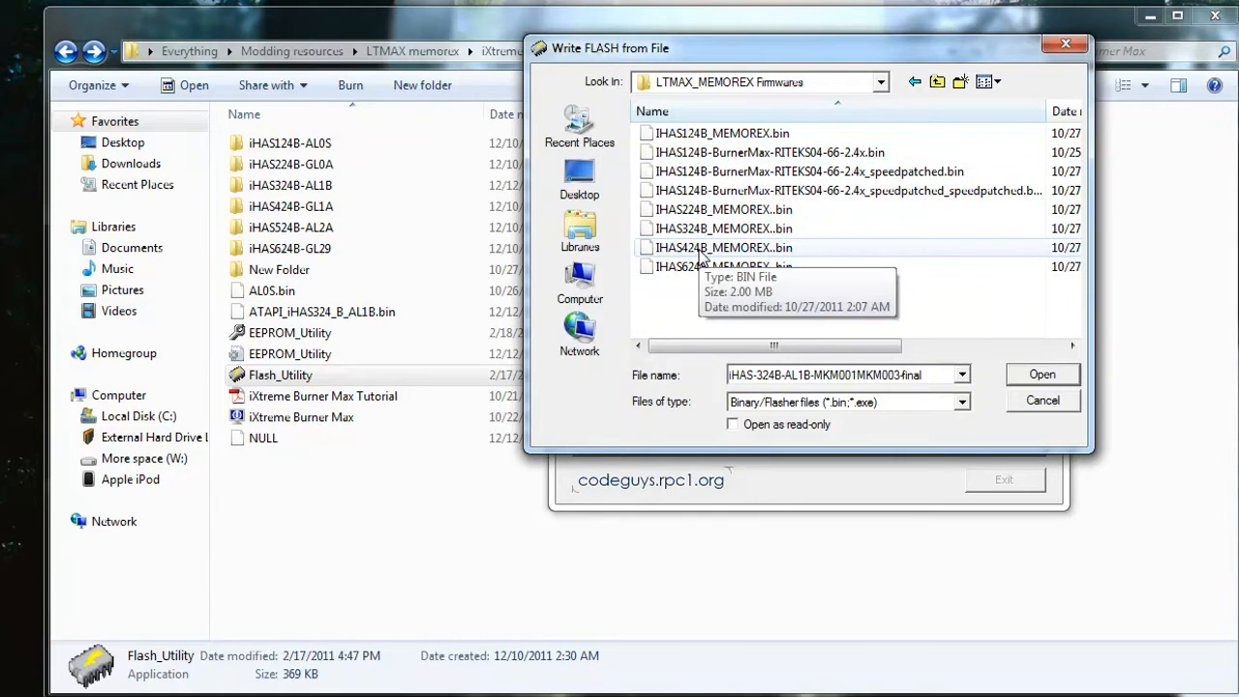
pyautogui.moveTo(720, 250)
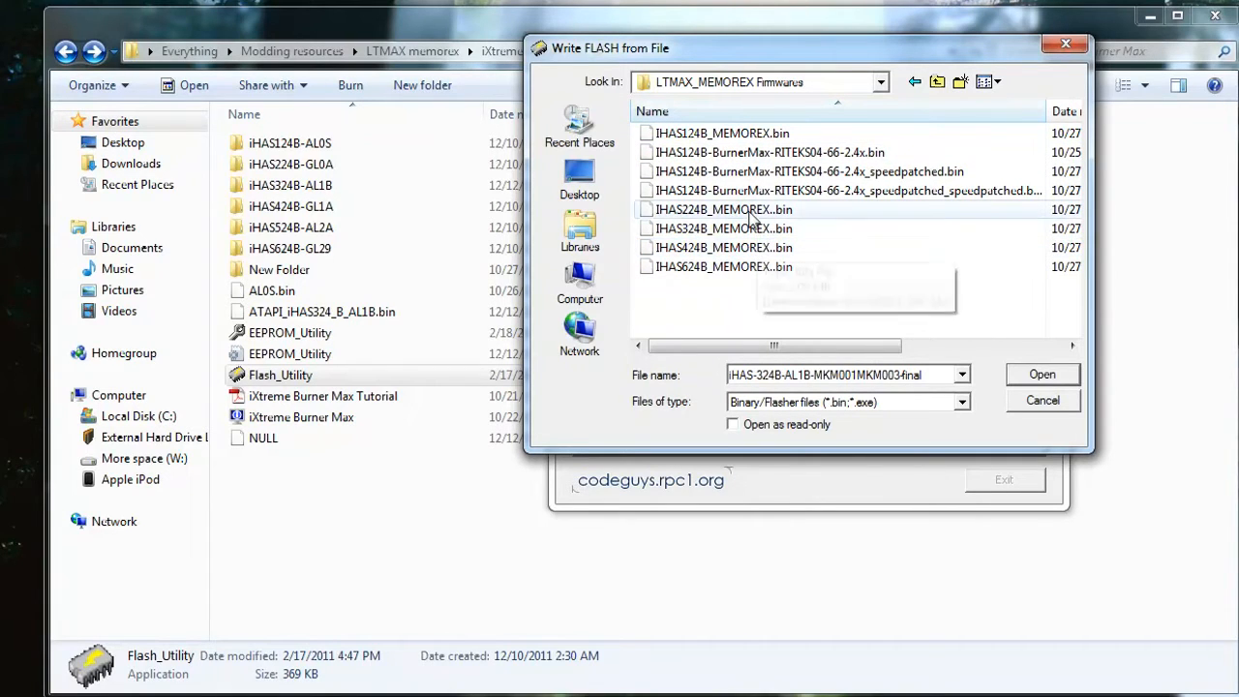
# - Choose iHAS324B_MEMOREX.bin and confirm the Last Chance dialog to begin writing
pyautogui.click(1041, 373)
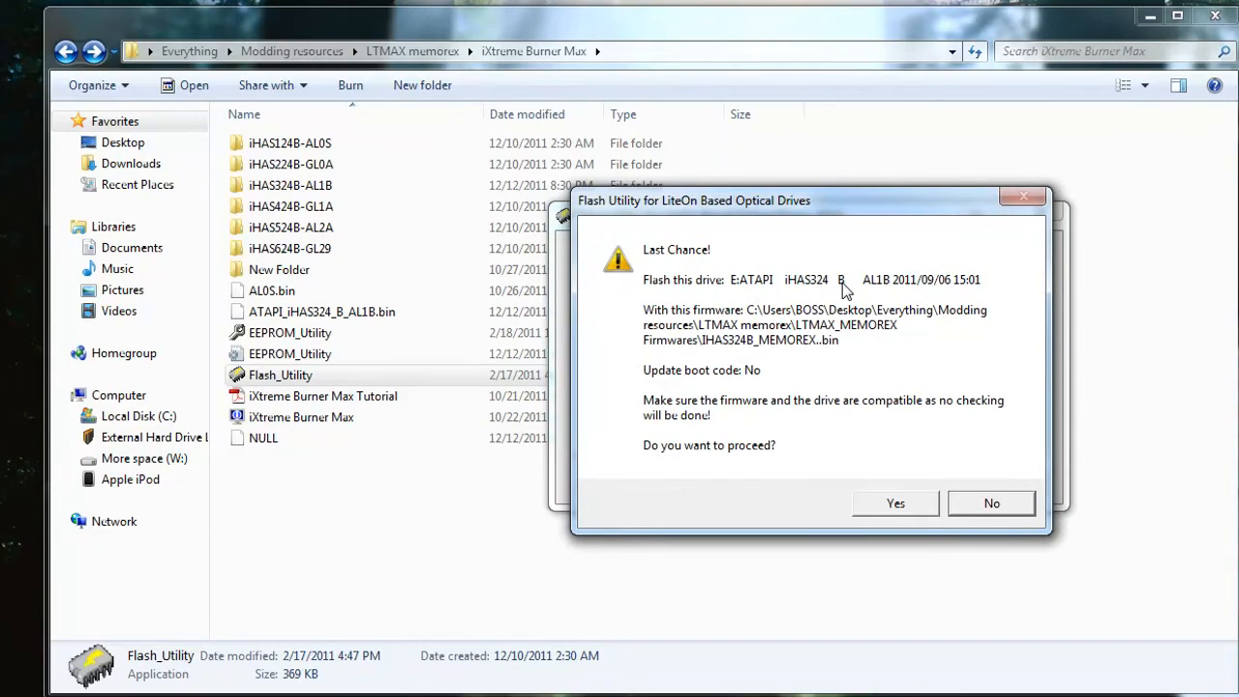
pyautogui.moveTo(852, 289)
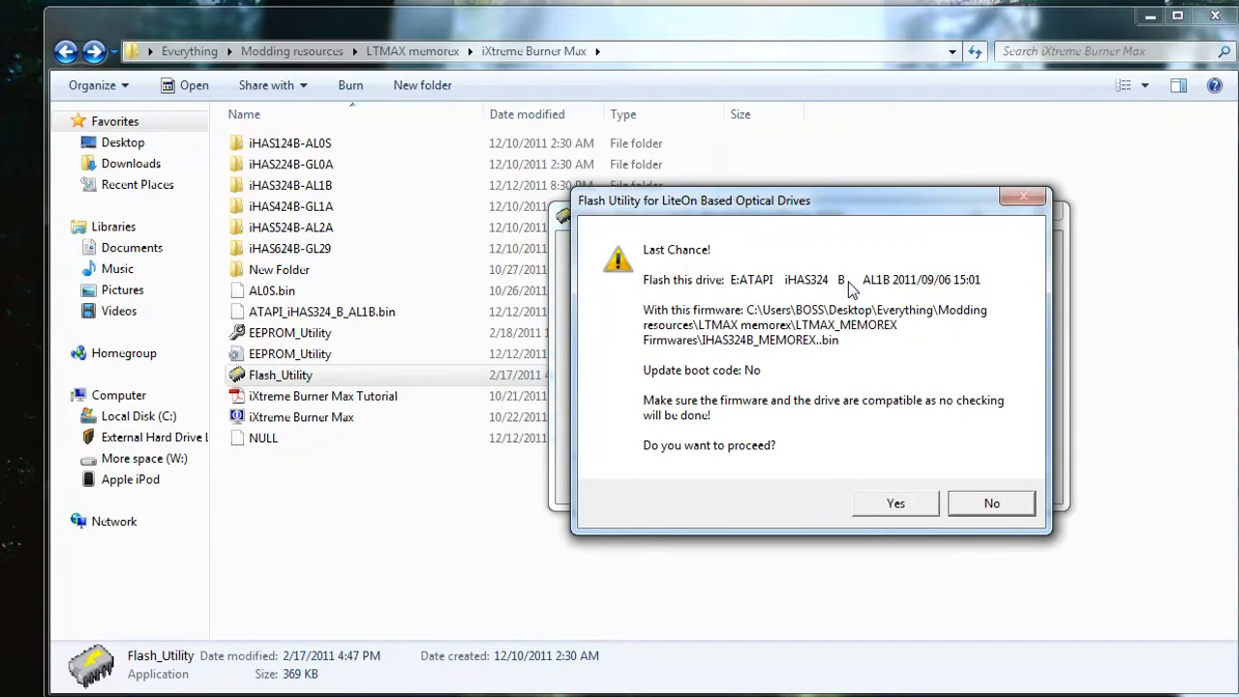
pyautogui.moveTo(962, 319)
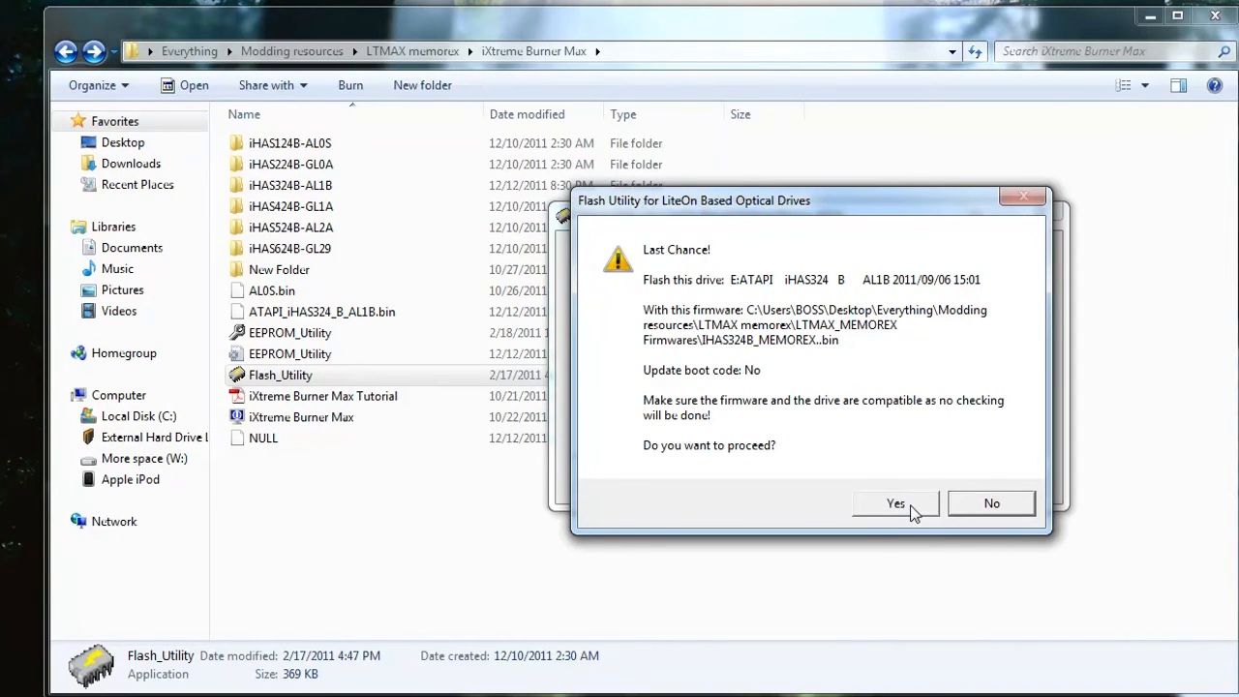
pyautogui.click(895, 503)
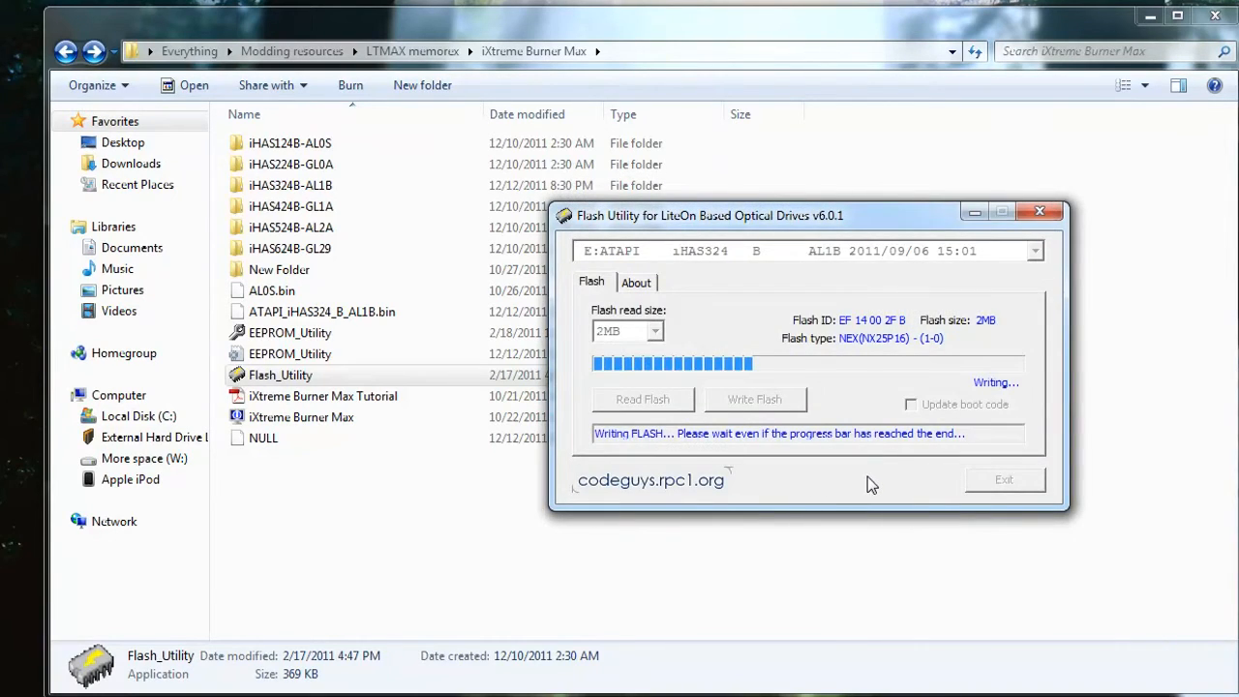